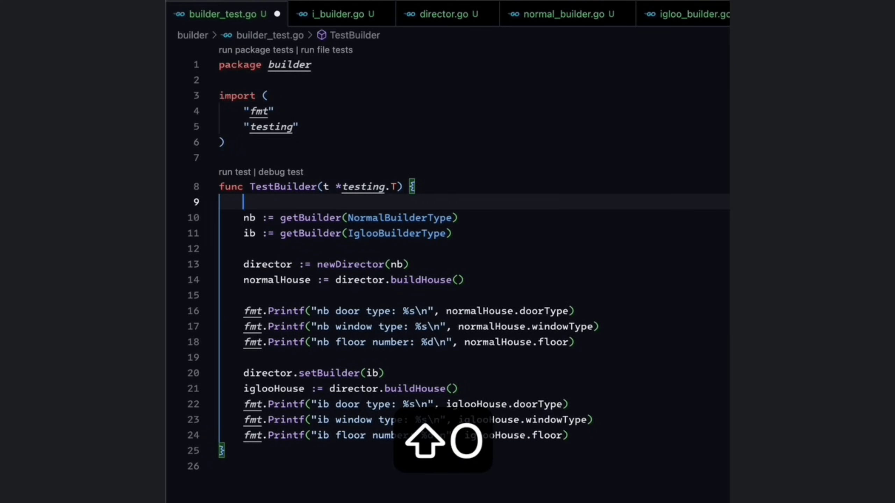
type("fmt.")
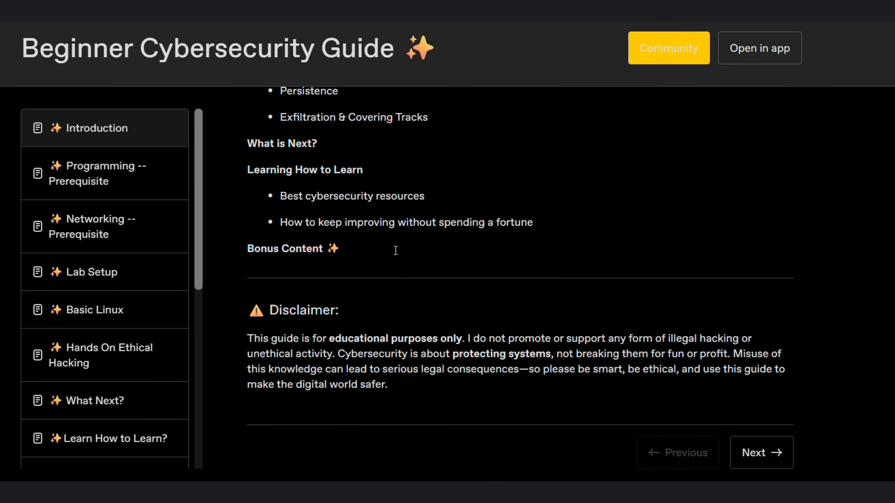
mouse_move(707, 481)
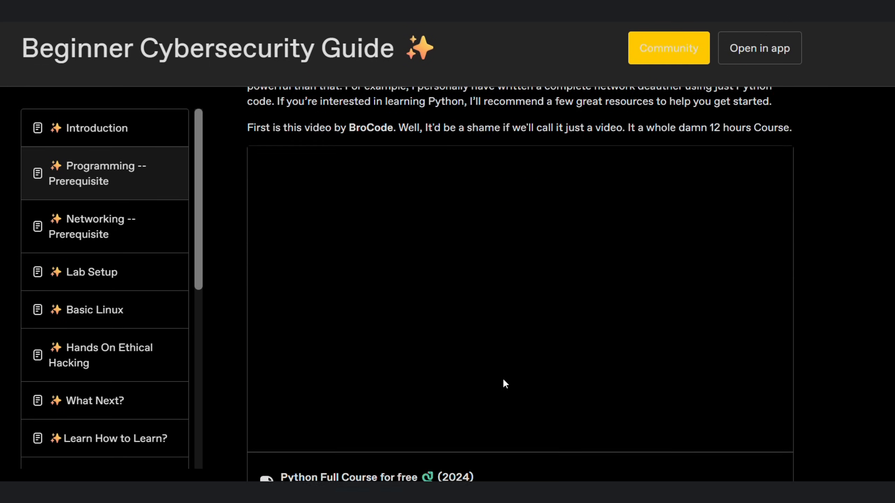
scroll("down", 3)
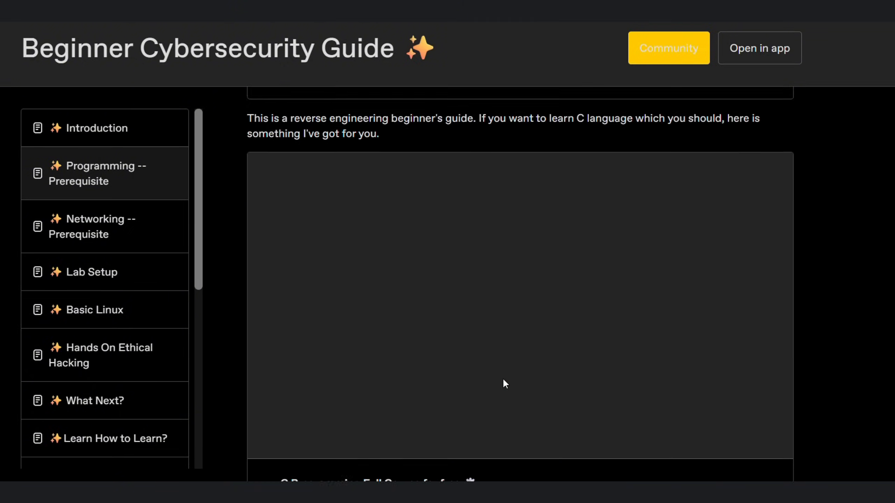
scroll("down", 3)
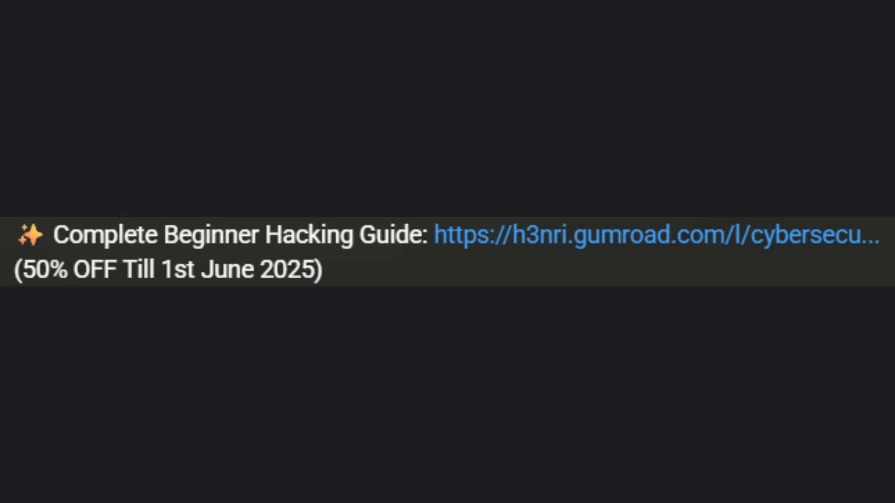